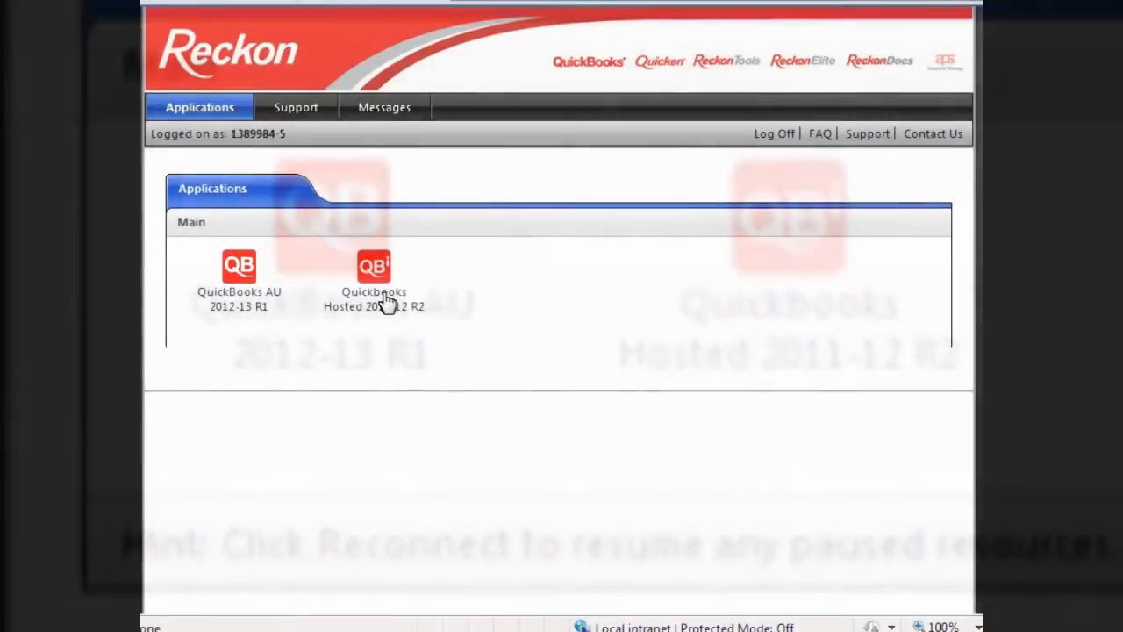
# Step: Launch QuickBooks Hosted 2011-12 R2 from the Reckon Online Applications panel
pyautogui.click(372, 265)
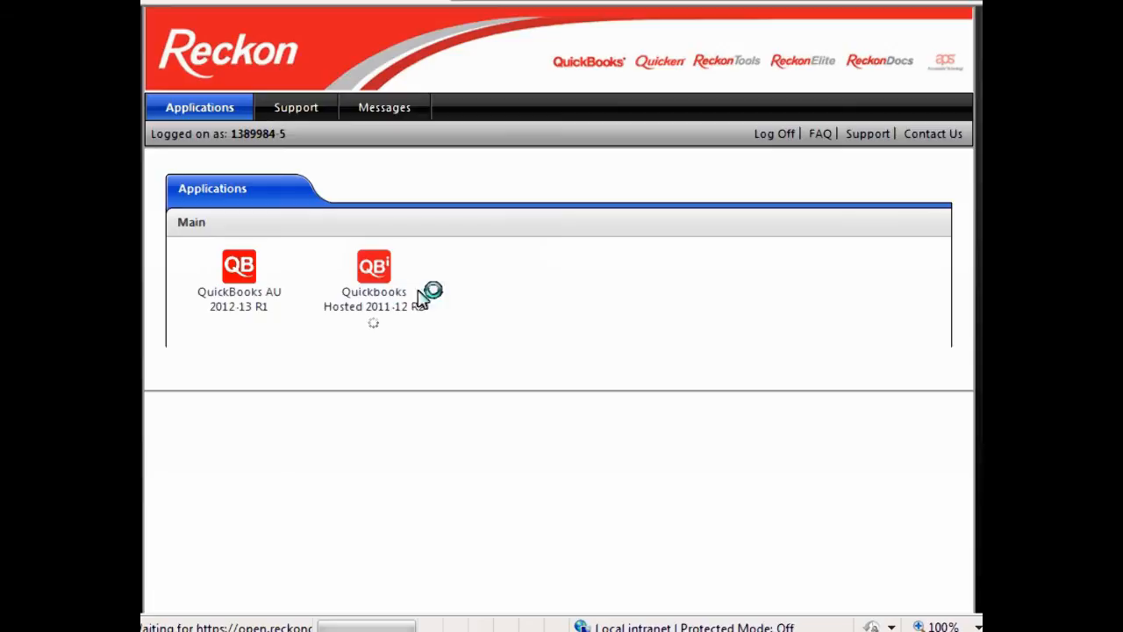
pyautogui.click(372, 267)
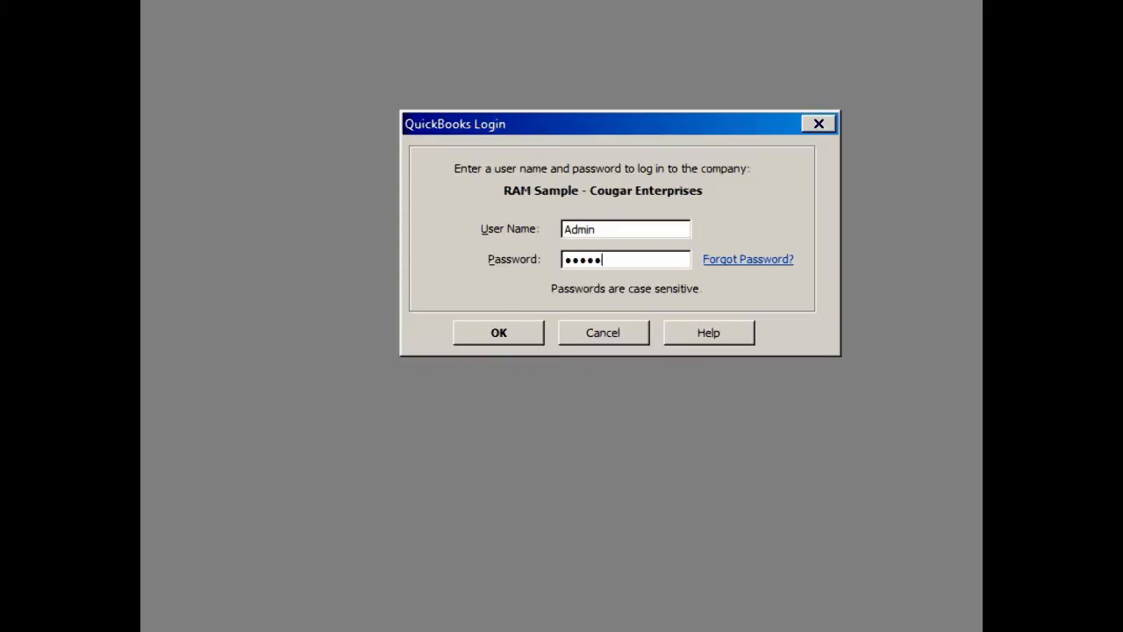
# Step: Log in as Admin to RAM Sample - Cougar Enterprises and glance at the Reports menu
pyautogui.click(498, 332)
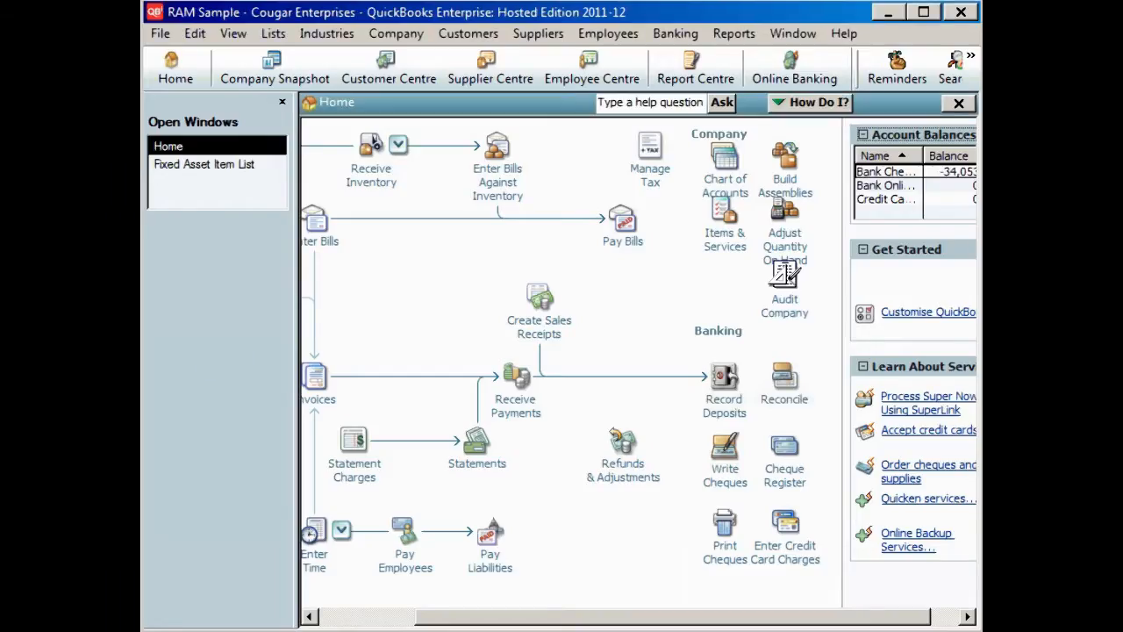
pyautogui.moveTo(733, 61)
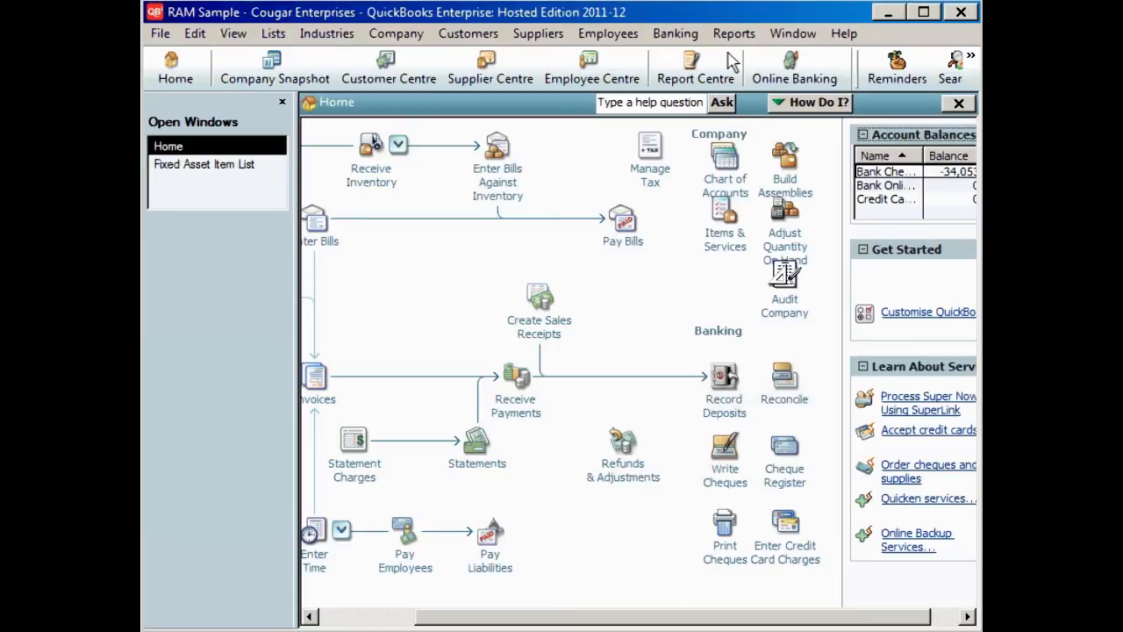
pyautogui.click(733, 33)
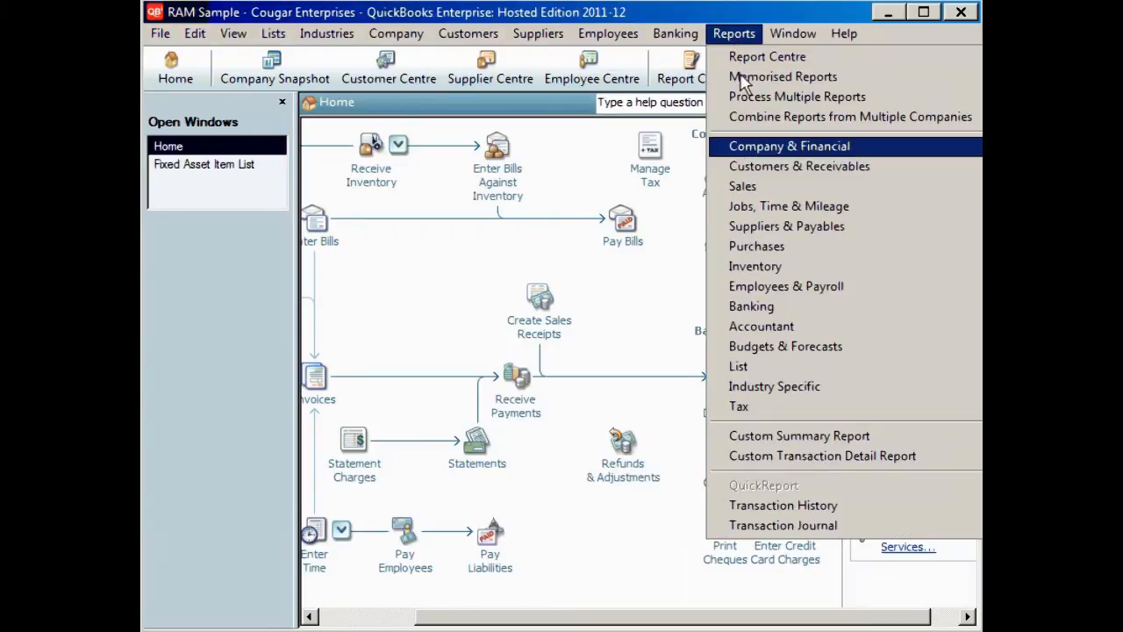
pyautogui.moveTo(733, 149)
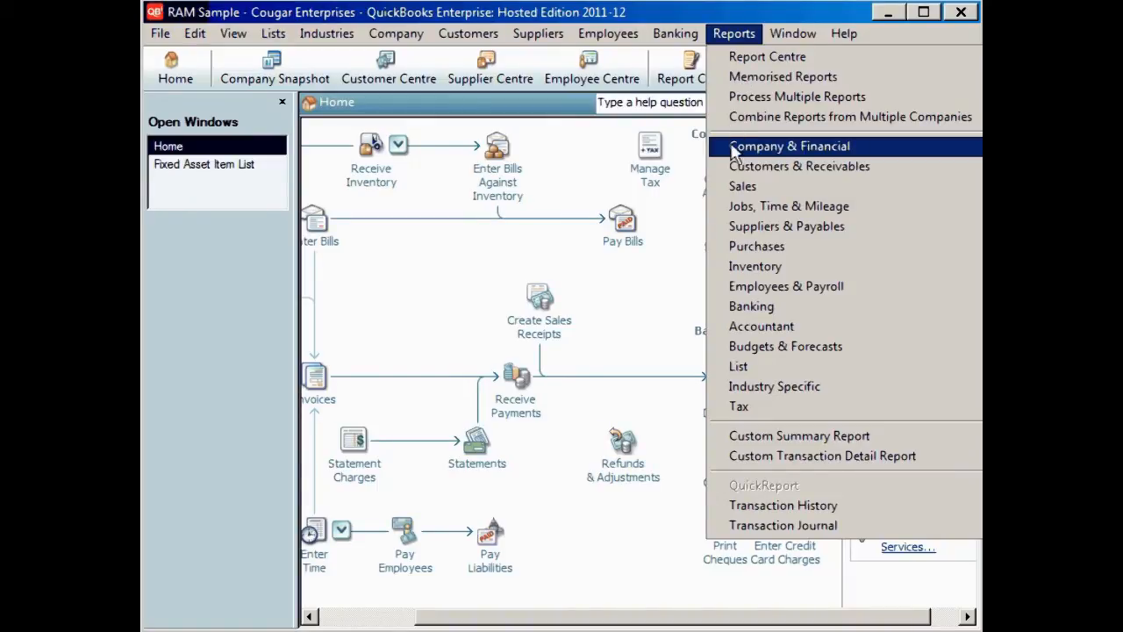
pyautogui.moveTo(278, 121)
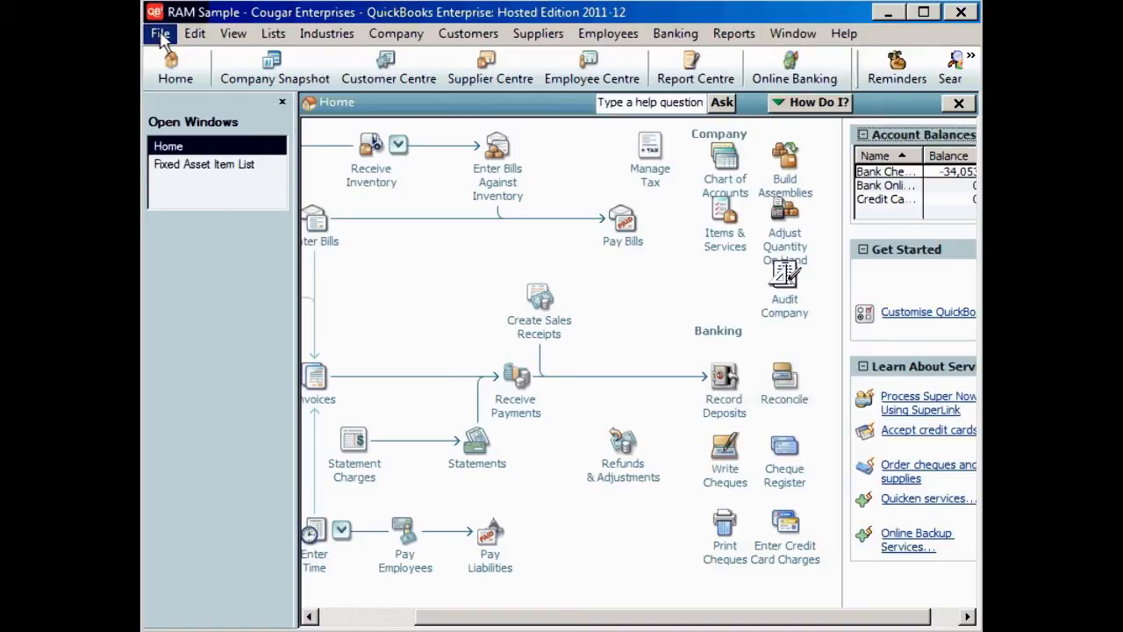
# Step: Save a local backup of the RAM Sample company via File > Save Copy or Backup
pyautogui.click(162, 34)
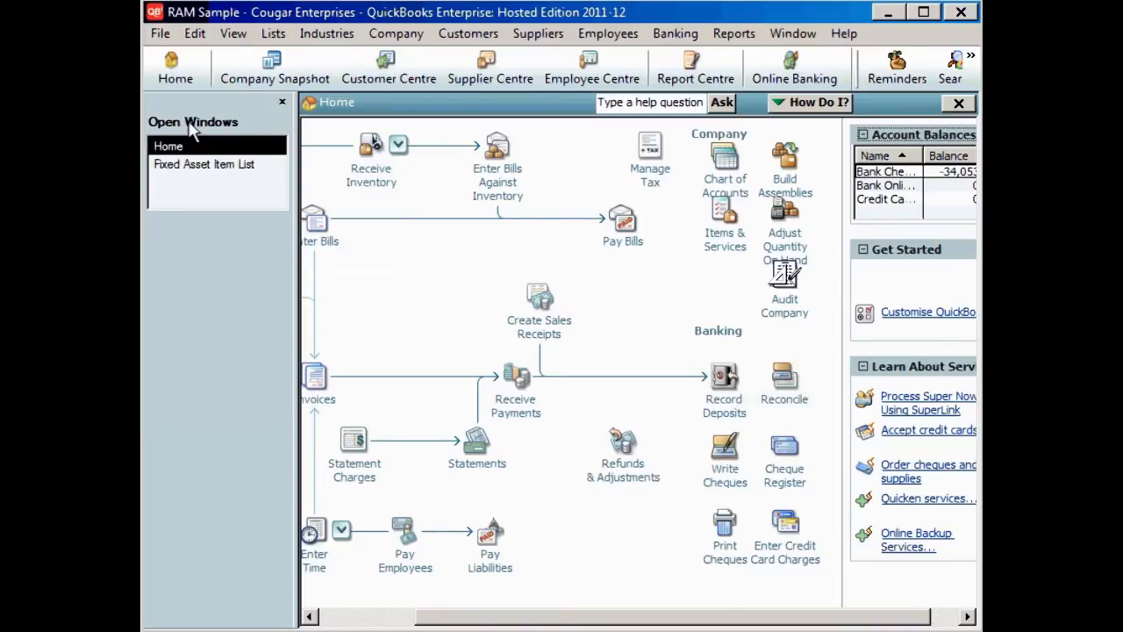
pyautogui.moveTo(386, 406)
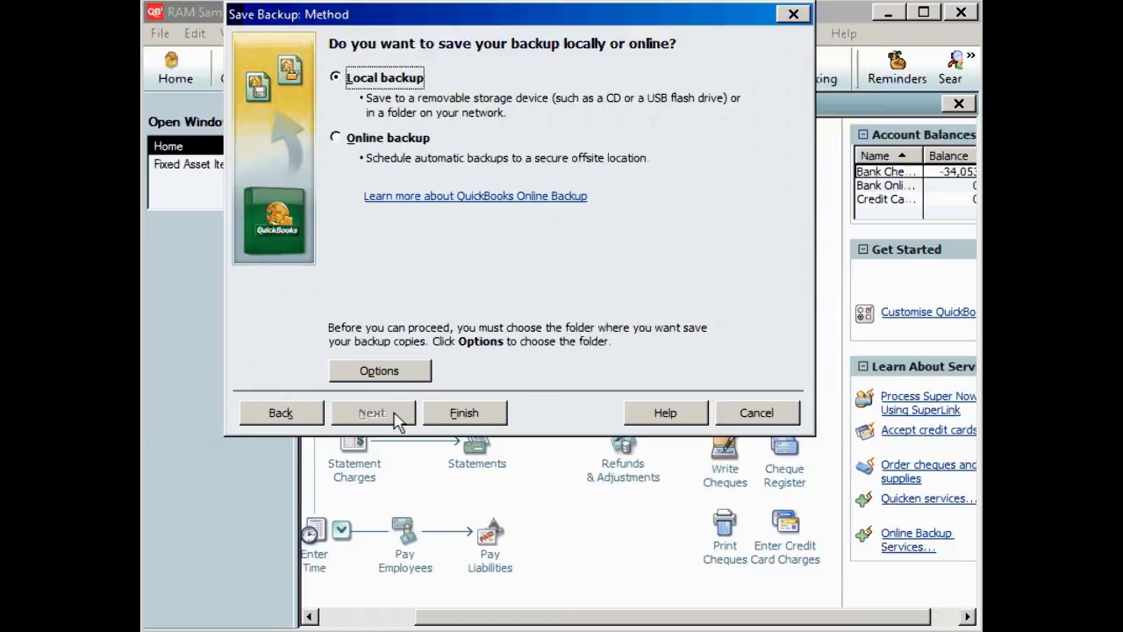
pyautogui.click(379, 370)
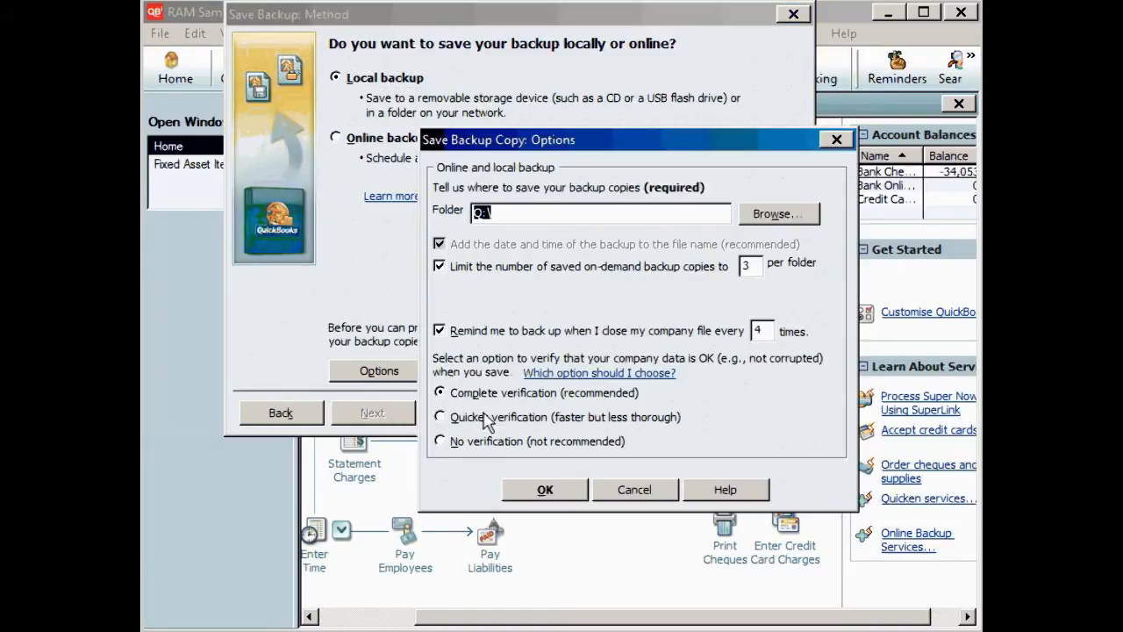
pyautogui.moveTo(463, 476)
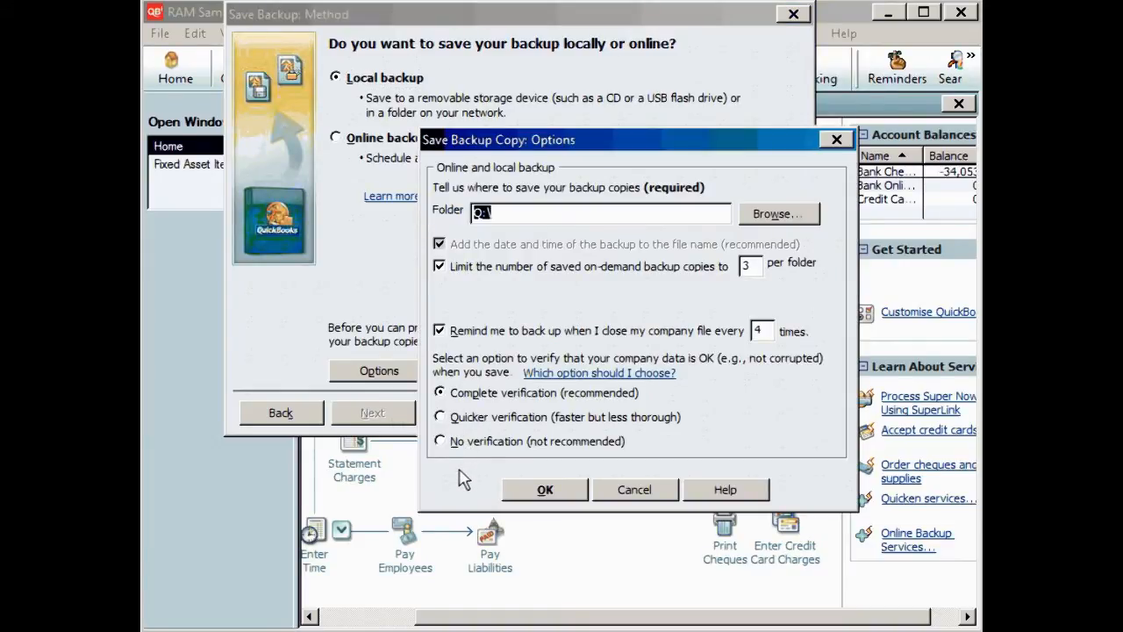
pyautogui.moveTo(475, 483)
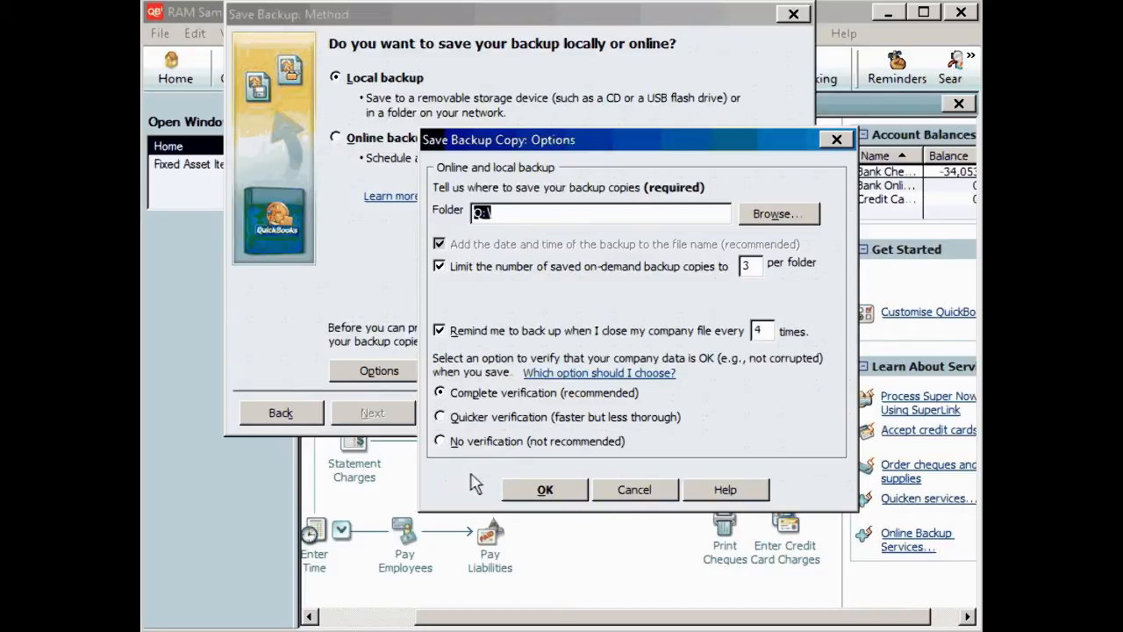
pyautogui.click(544, 488)
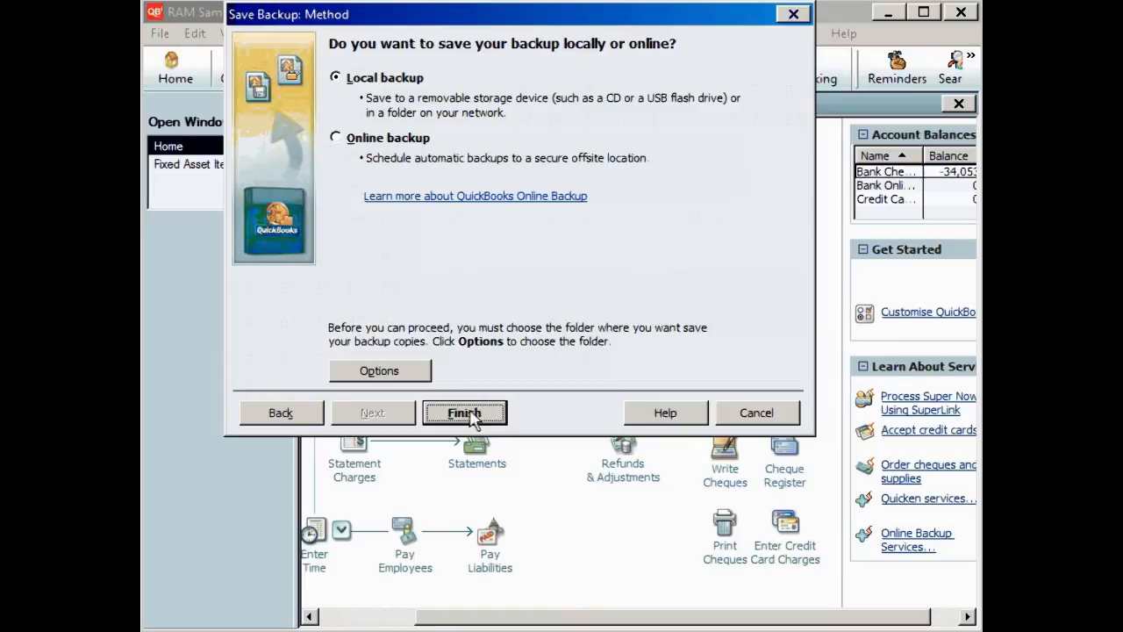
pyautogui.click(463, 412)
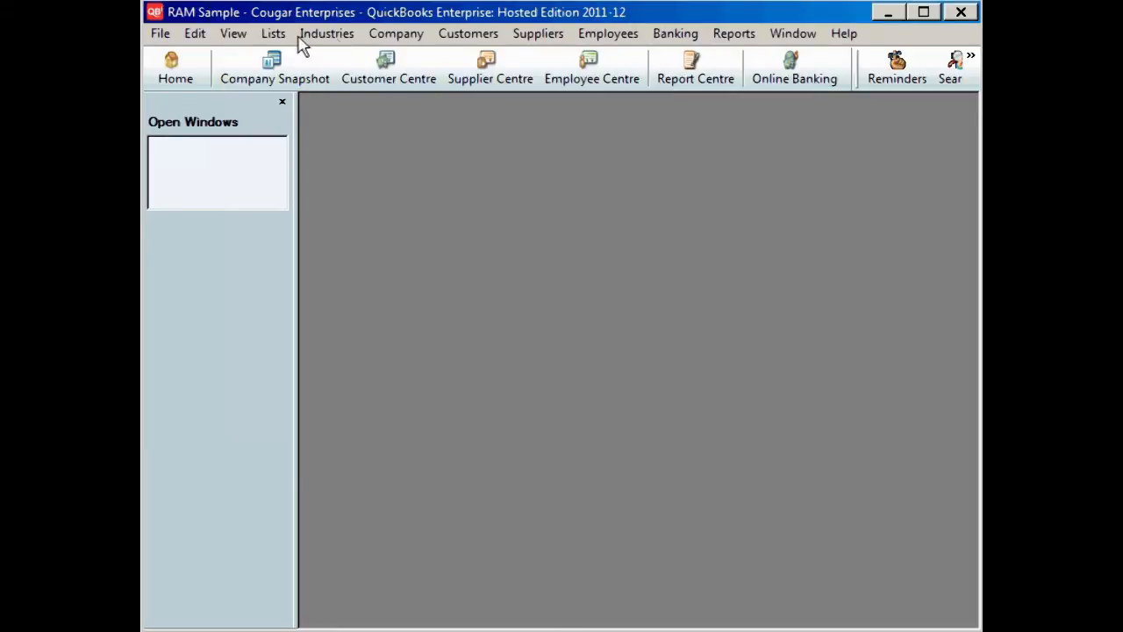
# Step: Exit QuickBooks Hosted 2011-12, returning to the Reckon Online portal
pyautogui.click(161, 33)
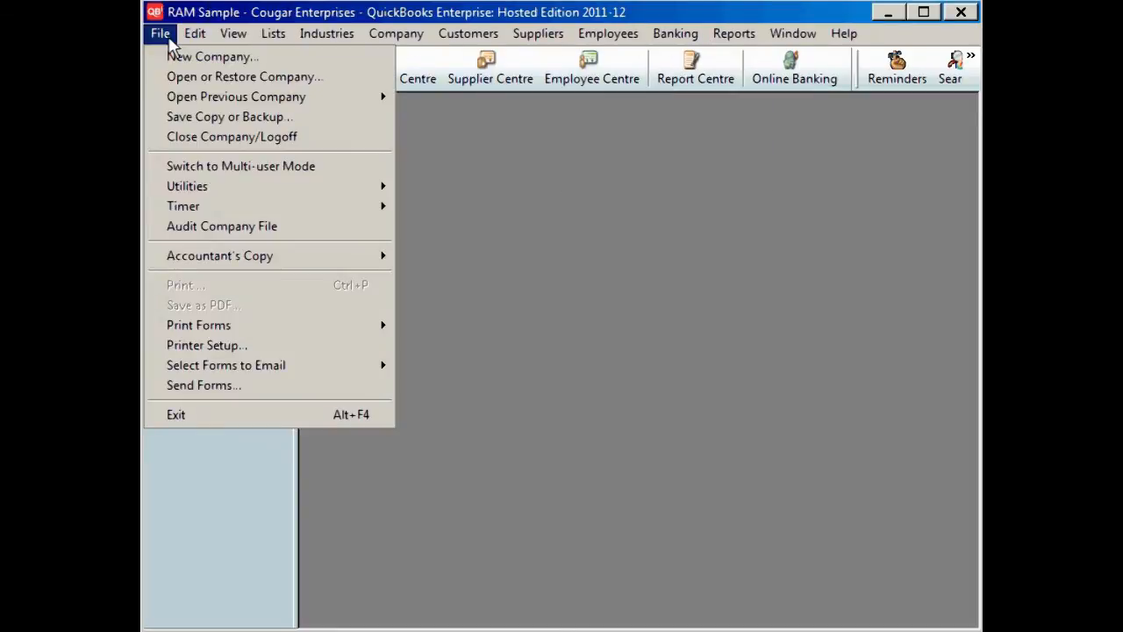
pyautogui.moveTo(226, 402)
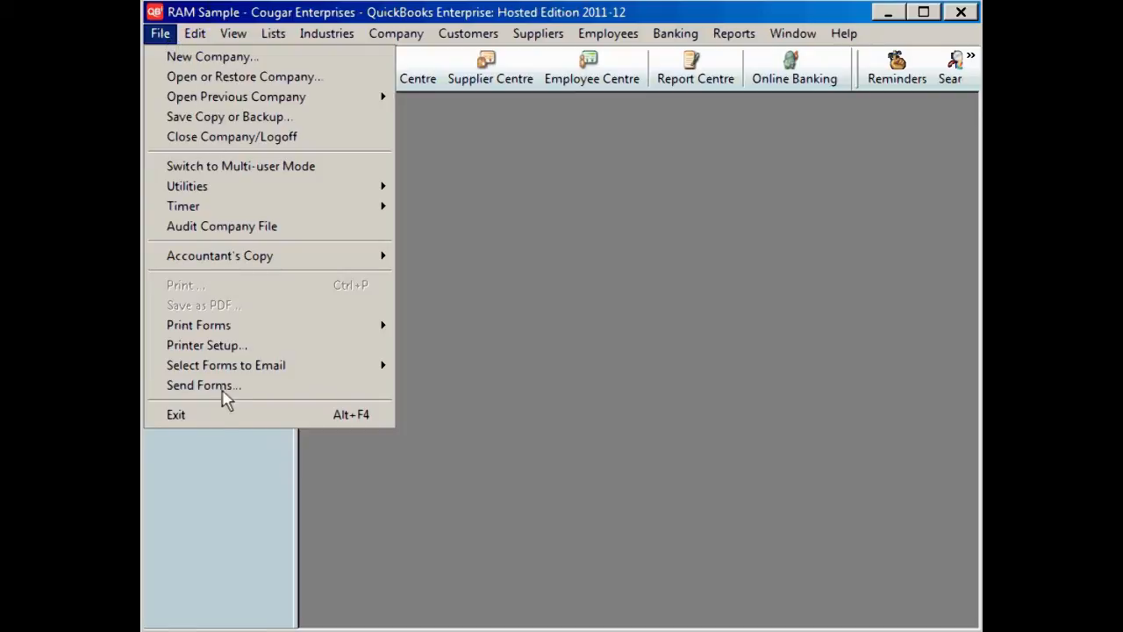
pyautogui.click(176, 414)
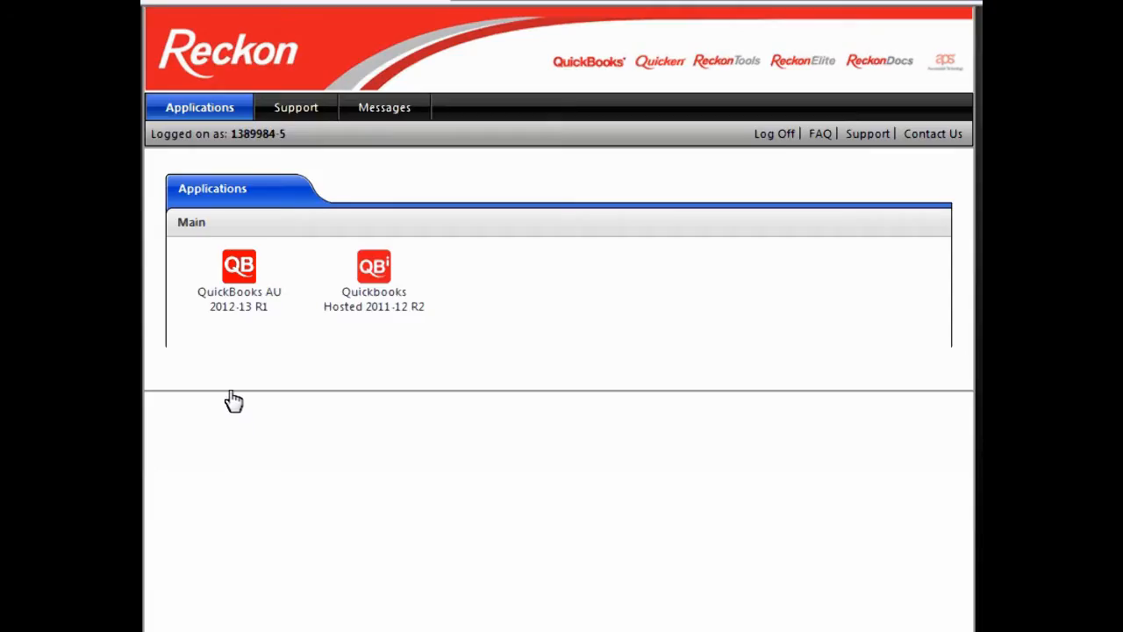
# Step: Launch QuickBooks AU 2012-13 R1 from the portal's Applications panel
pyautogui.click(239, 277)
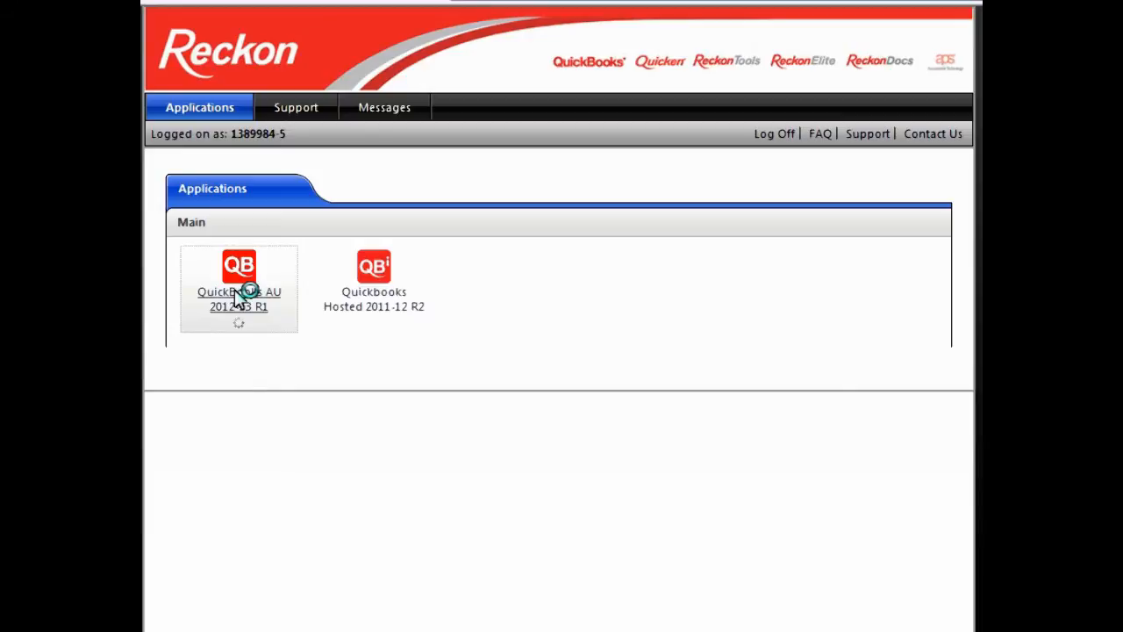
pyautogui.click(239, 272)
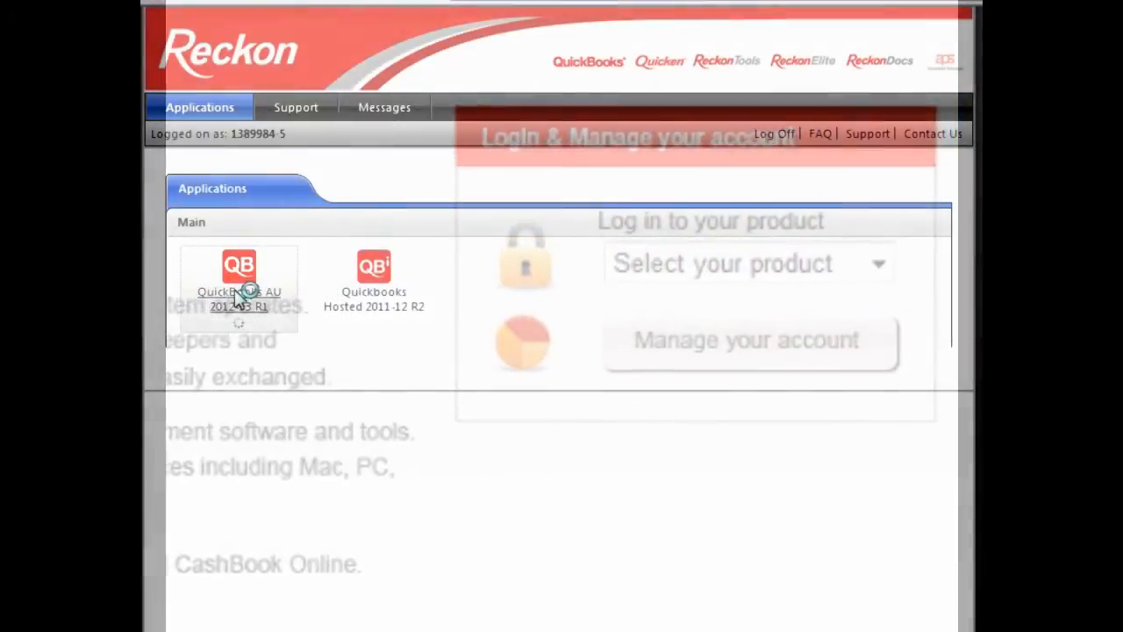
pyautogui.click(239, 265)
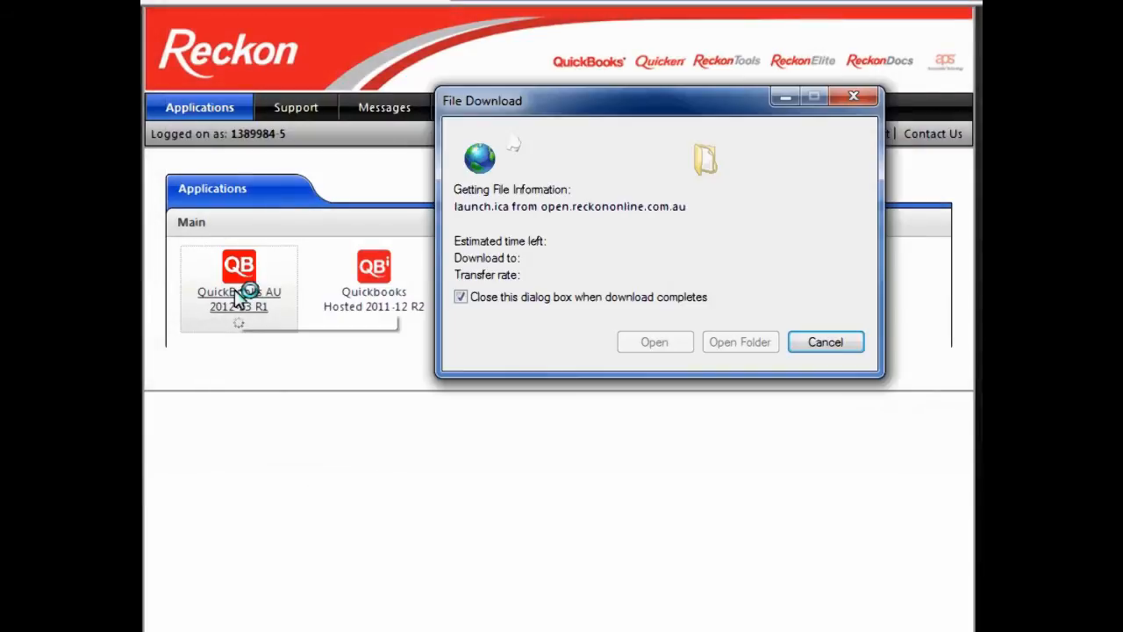
pyautogui.moveTo(625, 449)
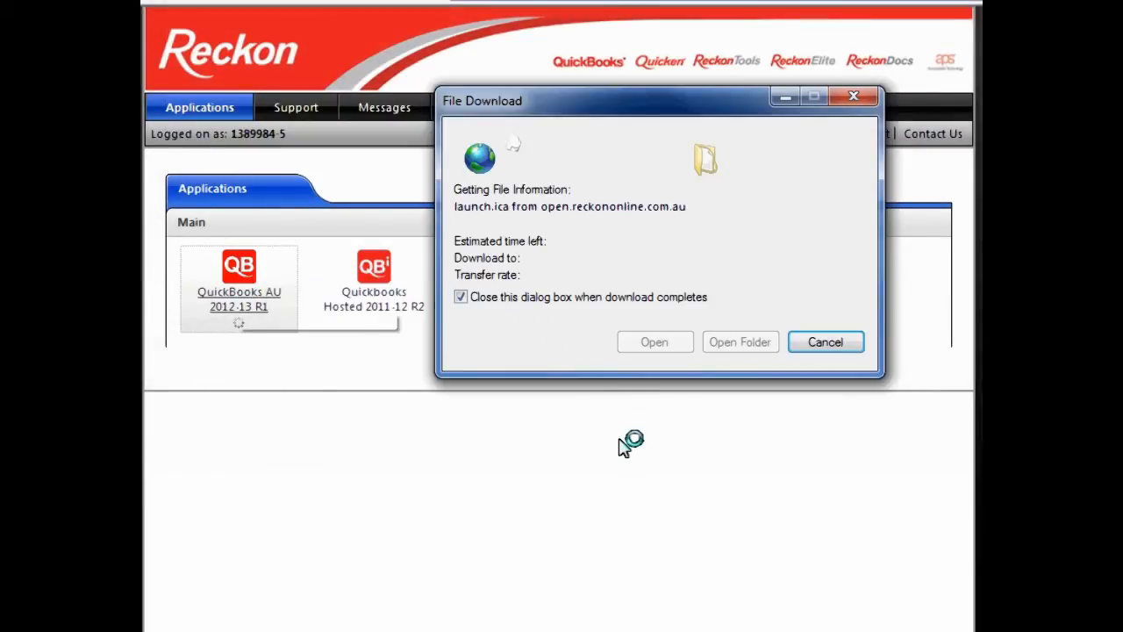
pyautogui.moveTo(572, 452)
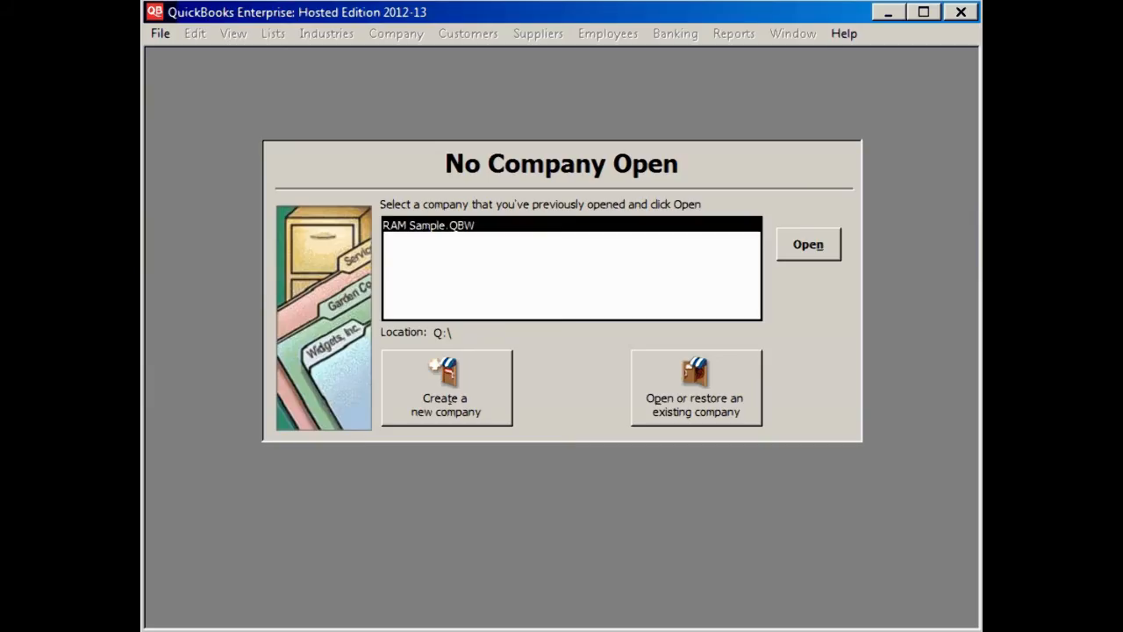
pyautogui.moveTo(809, 255)
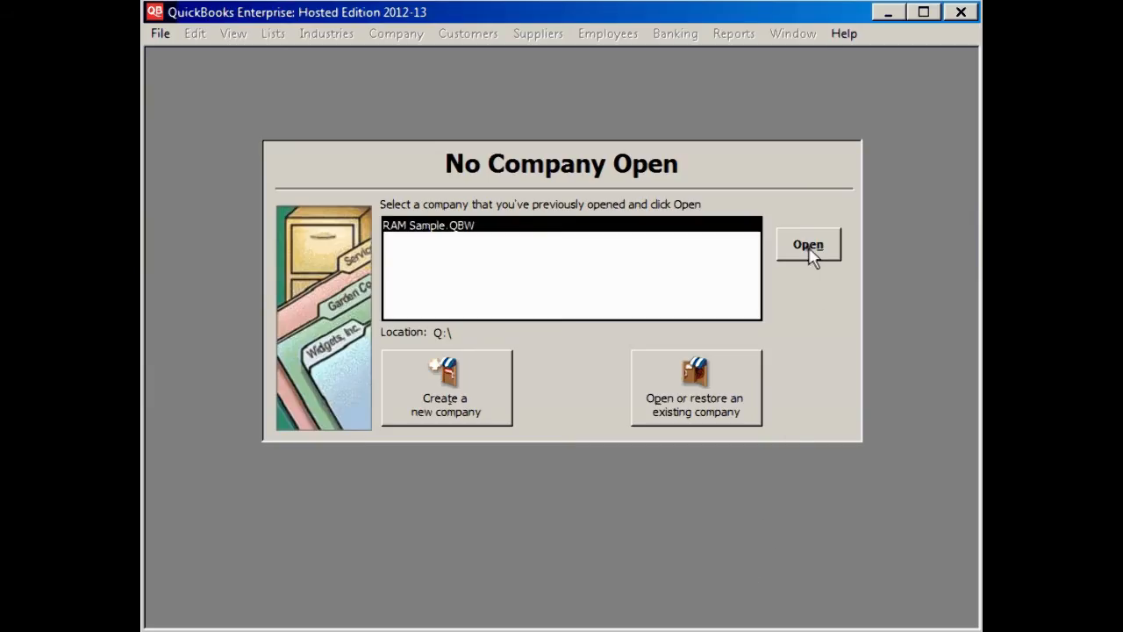
# Step: Log in to RAM Sample - Cougar Enterprises as Admin in QuickBooks 2012-13
pyautogui.click(809, 244)
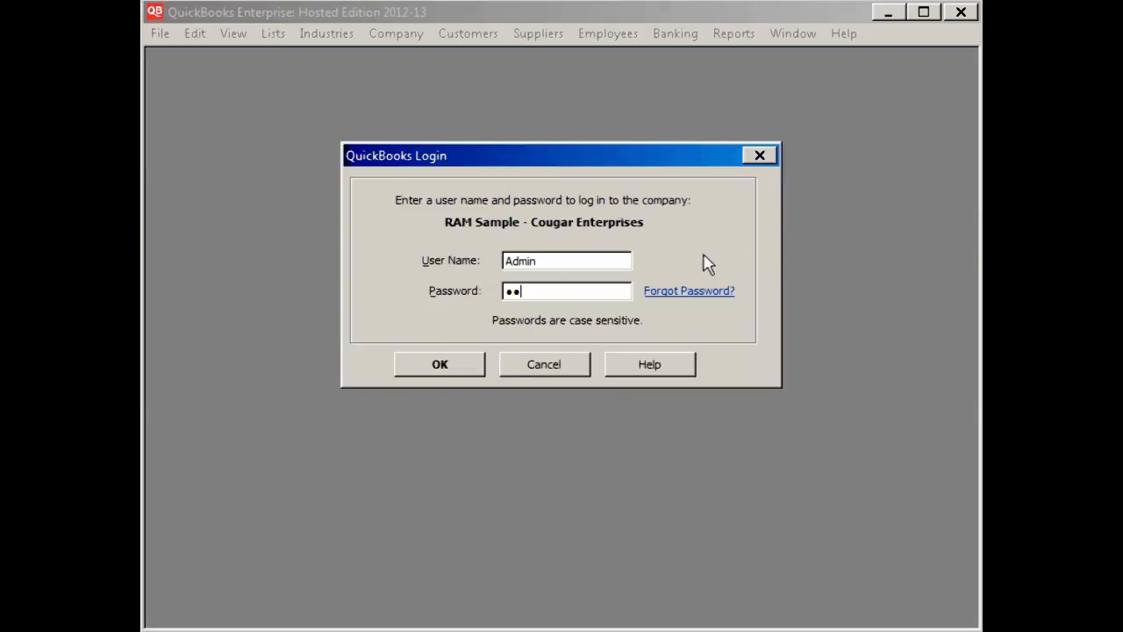
pyautogui.write('***')
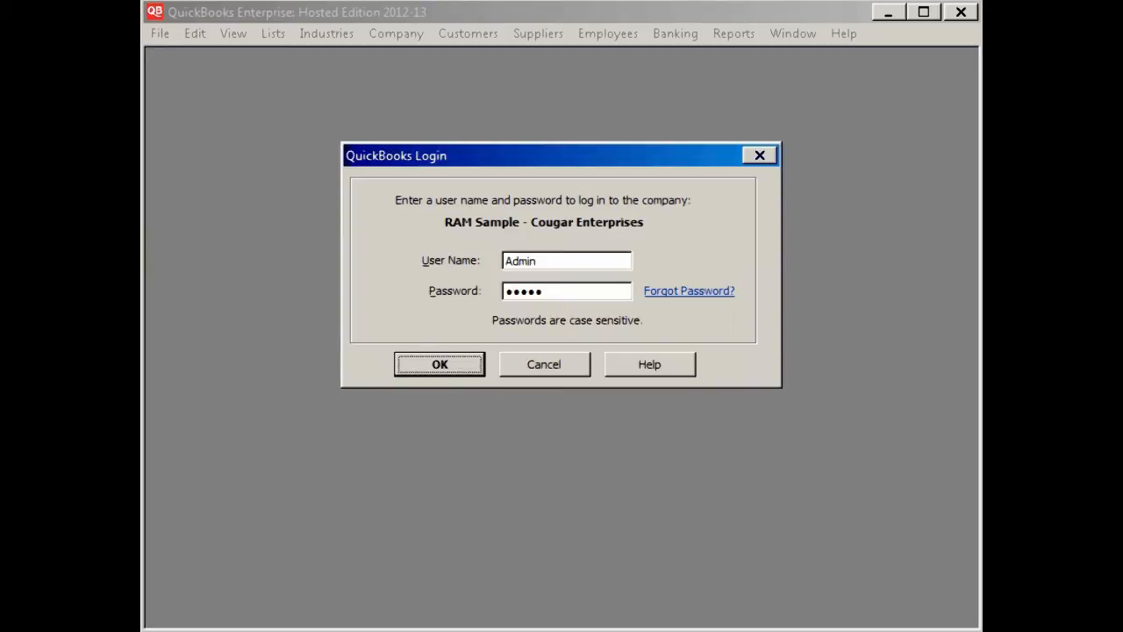
pyautogui.click(438, 363)
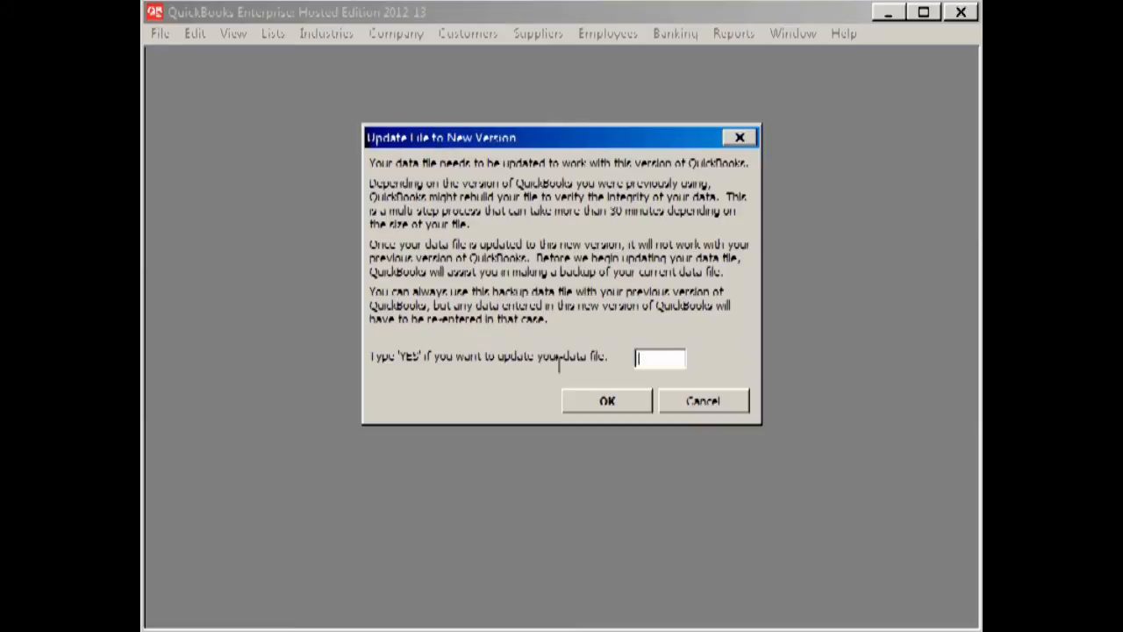
# Step: Confirm the data-file update with YES, back up RAM Sample locally and open it in the new version
pyautogui.write('yes')
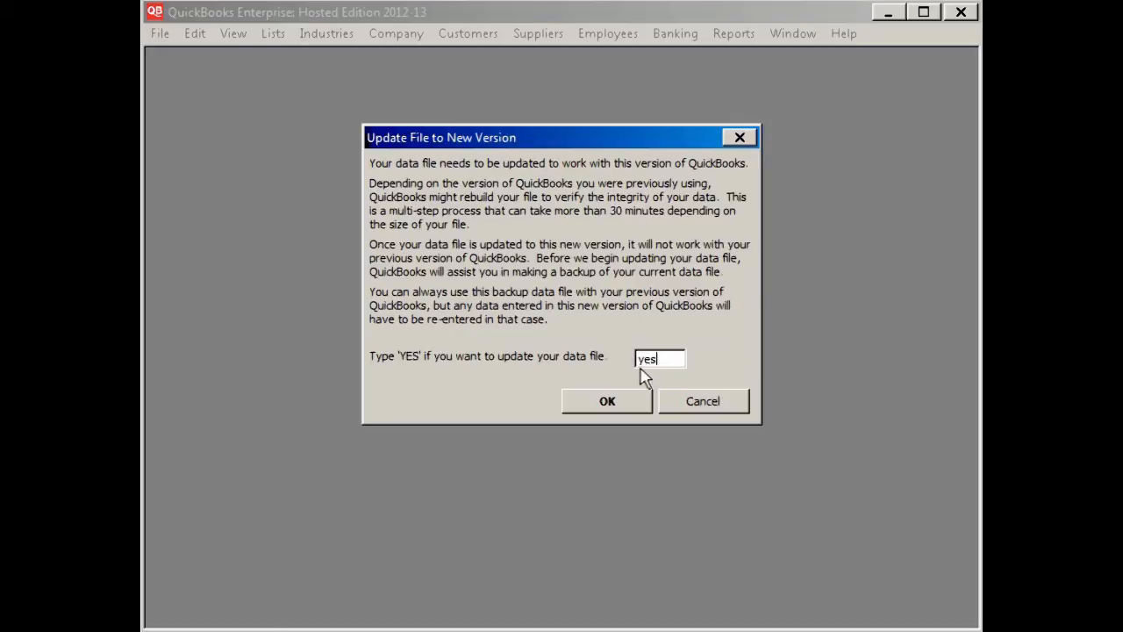
pyautogui.click(607, 400)
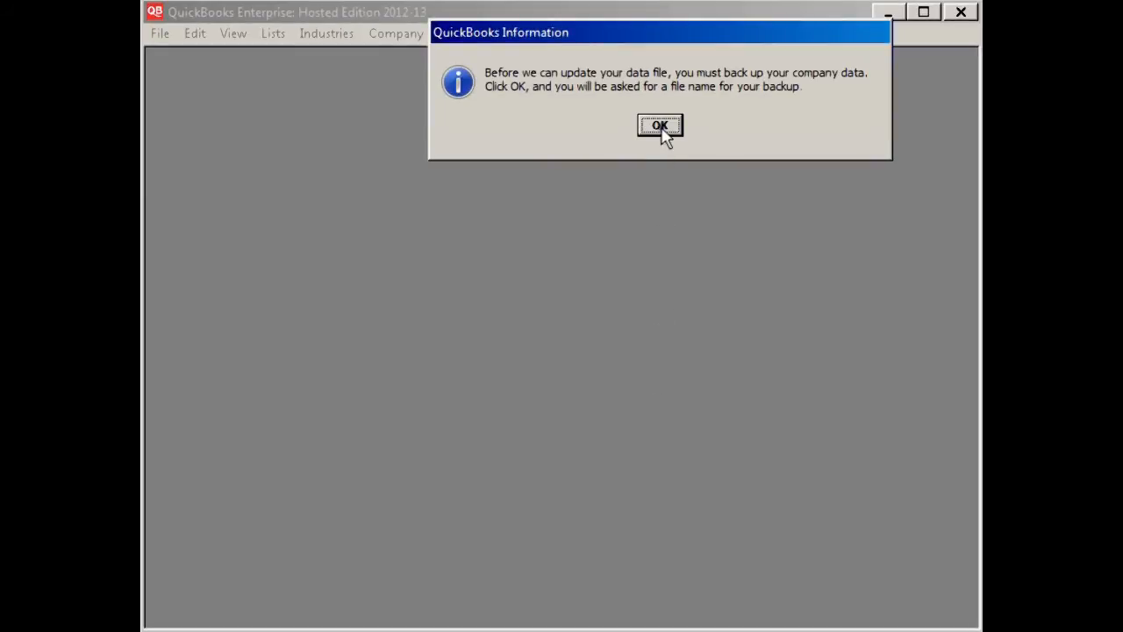
pyautogui.click(659, 126)
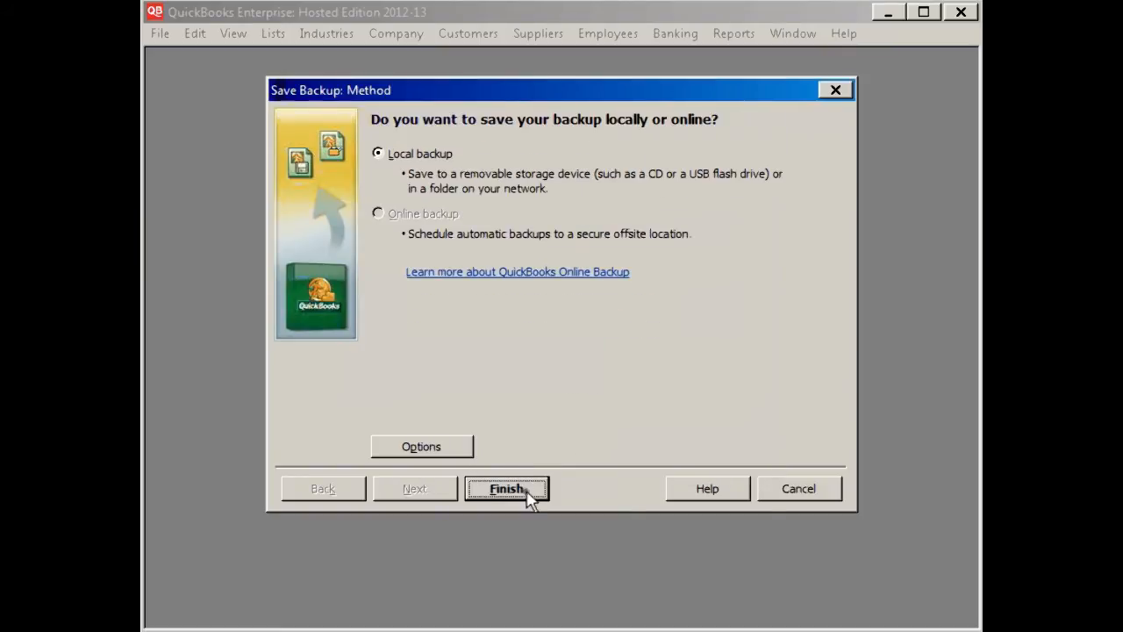
pyautogui.click(505, 488)
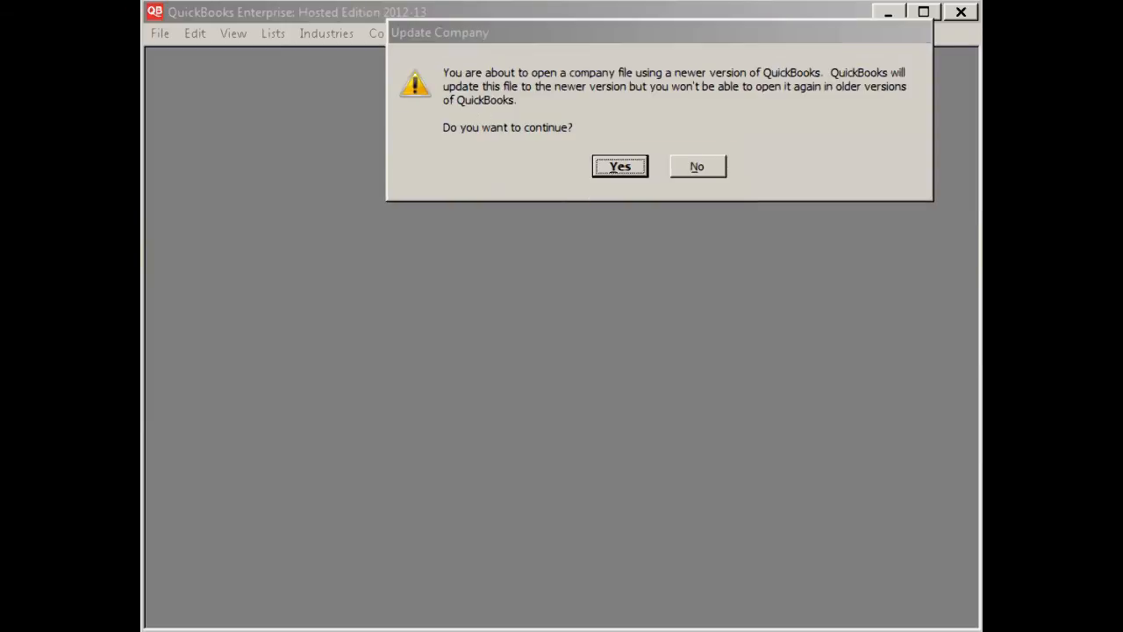
pyautogui.click(619, 165)
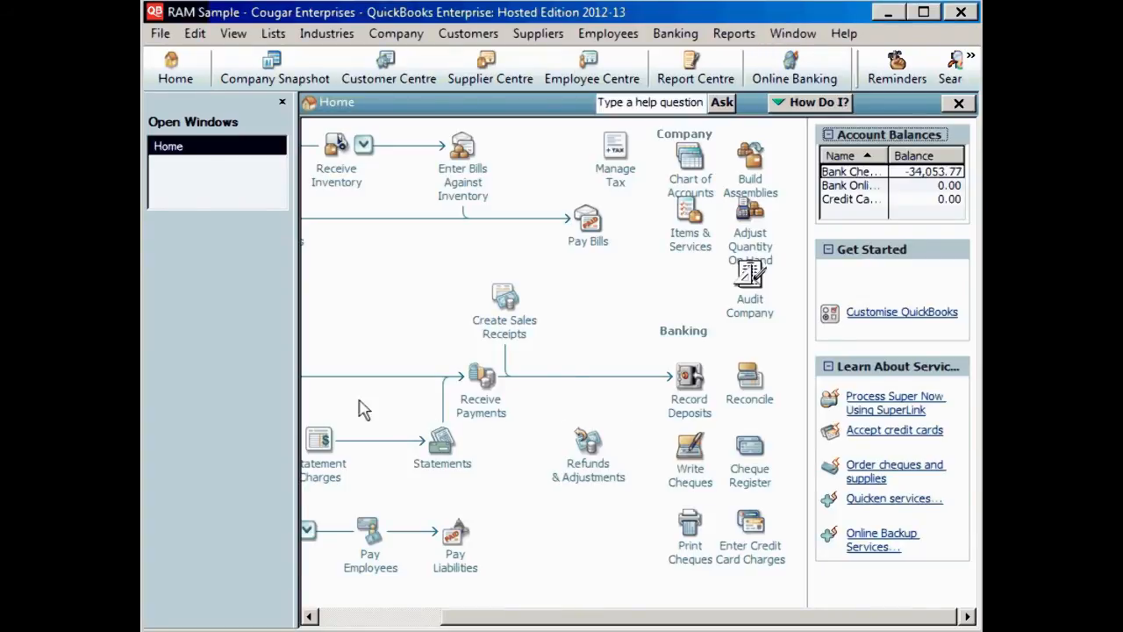
pyautogui.moveTo(358, 302)
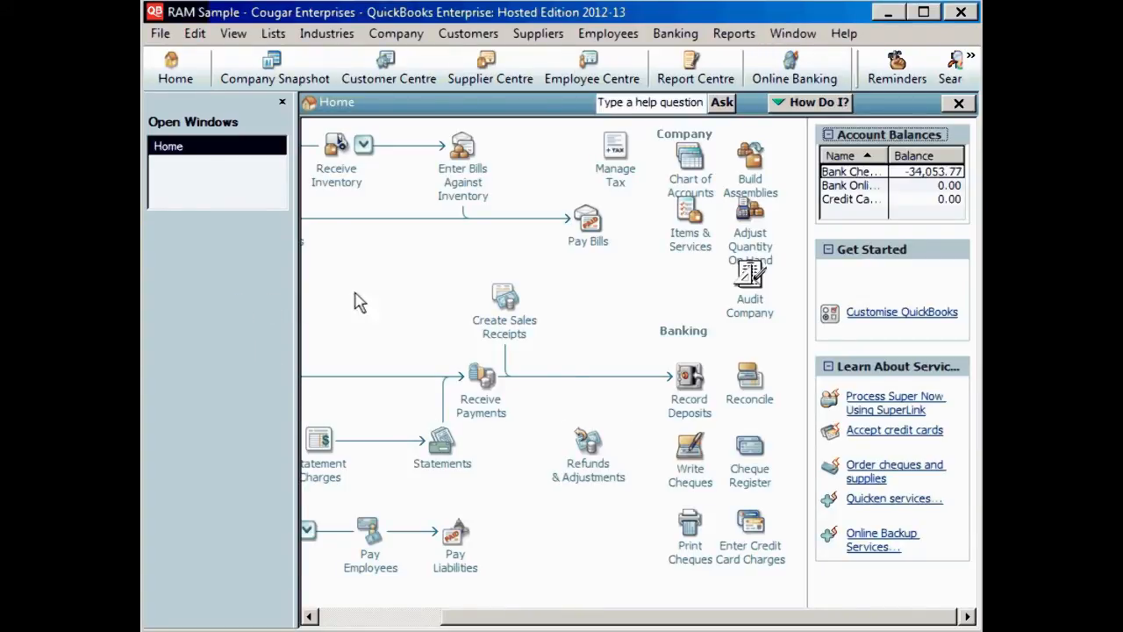
pyautogui.moveTo(733, 33)
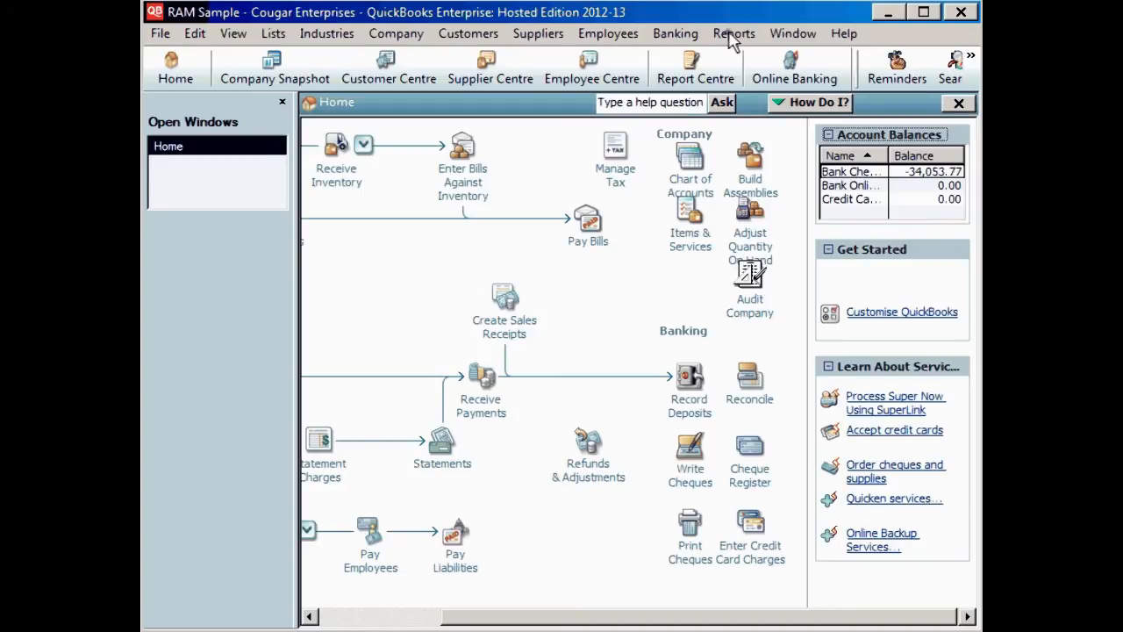
# Step: View the Reports menu's report categories for the updated RAM Sample file
pyautogui.click(733, 34)
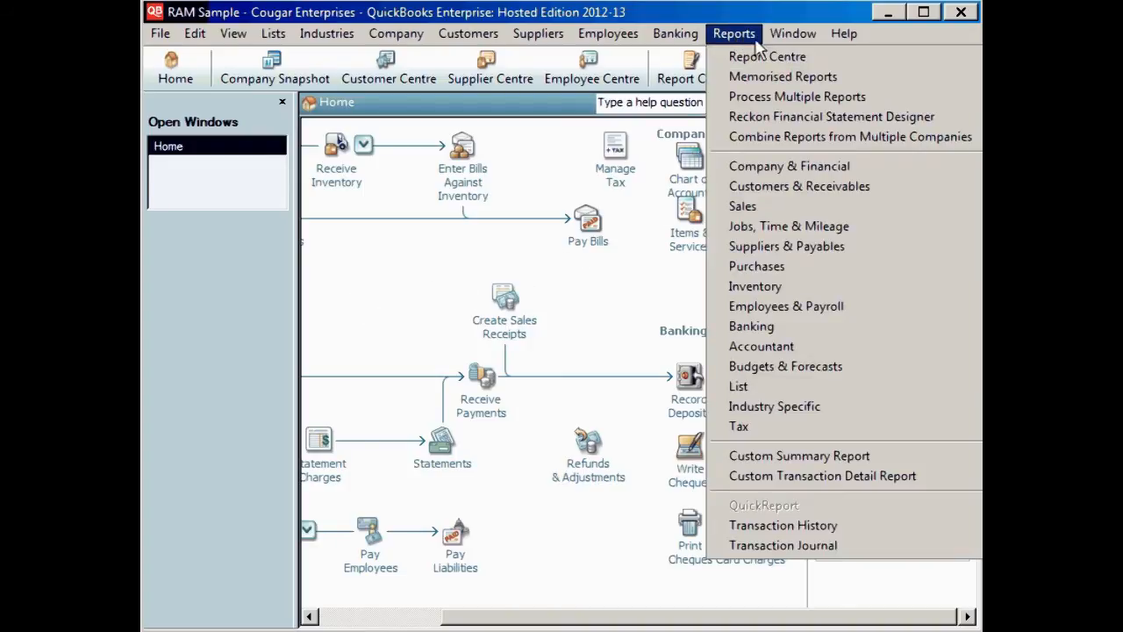
pyautogui.moveTo(583, 179)
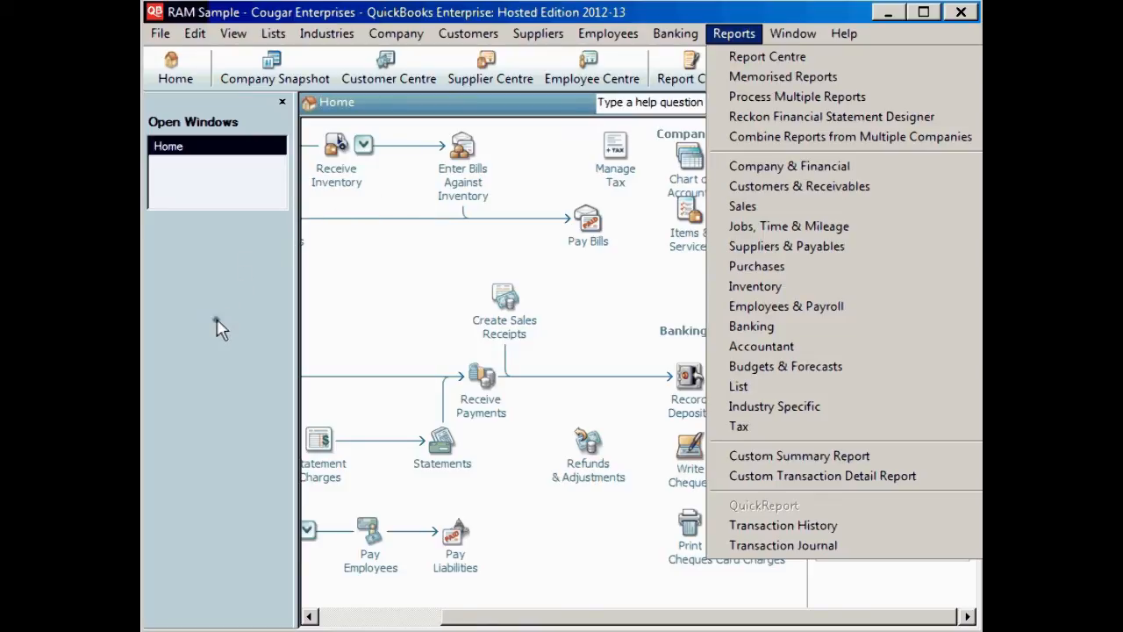
pyautogui.moveTo(249, 314)
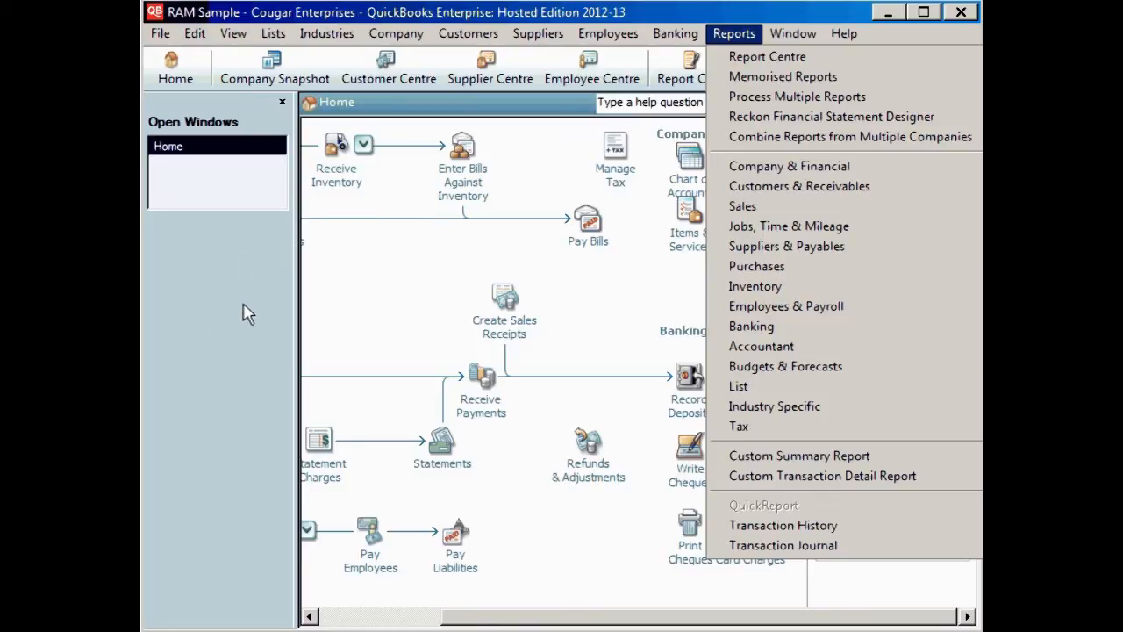
# Step: Open the Company Snapshot and show AMSTRAD Builders' customer summary
pyautogui.click(274, 68)
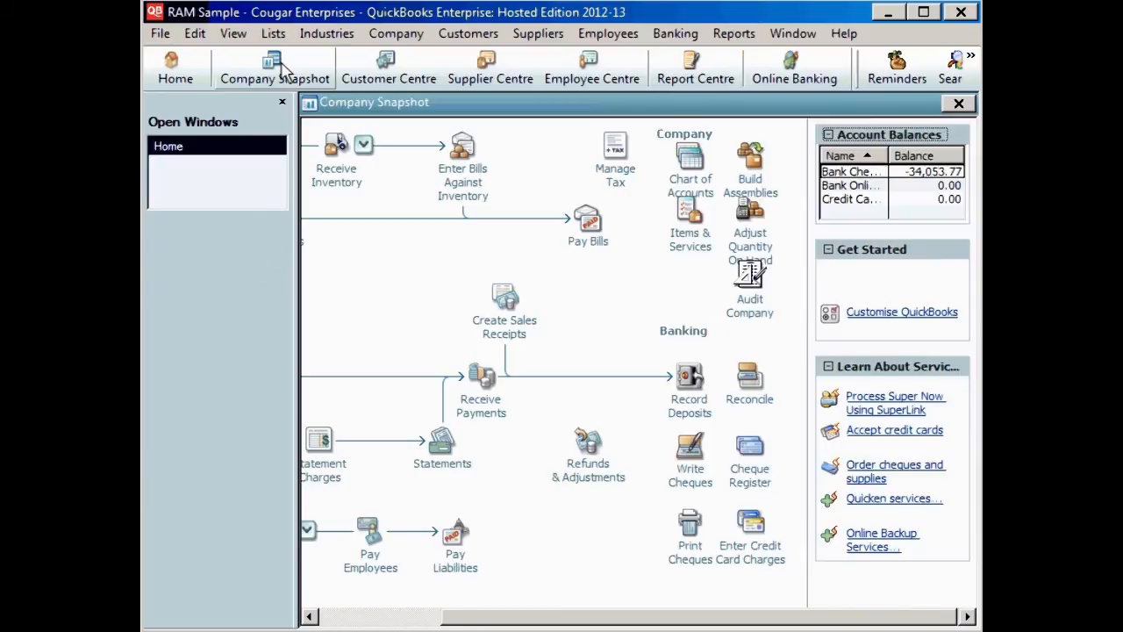
pyautogui.moveTo(638, 207)
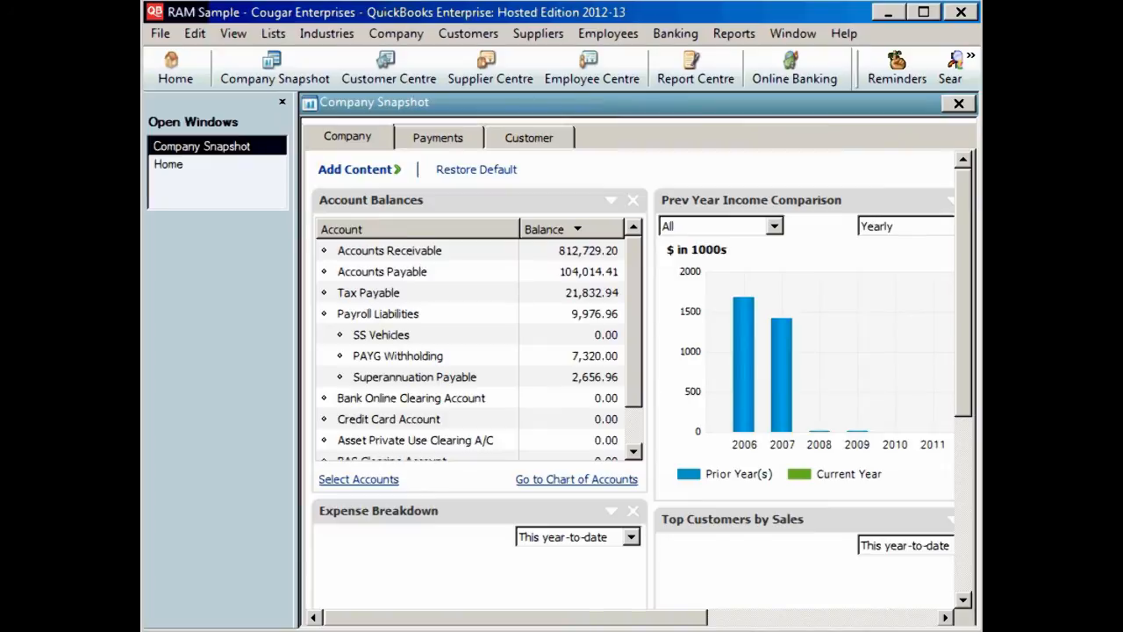
pyautogui.scroll(-3)
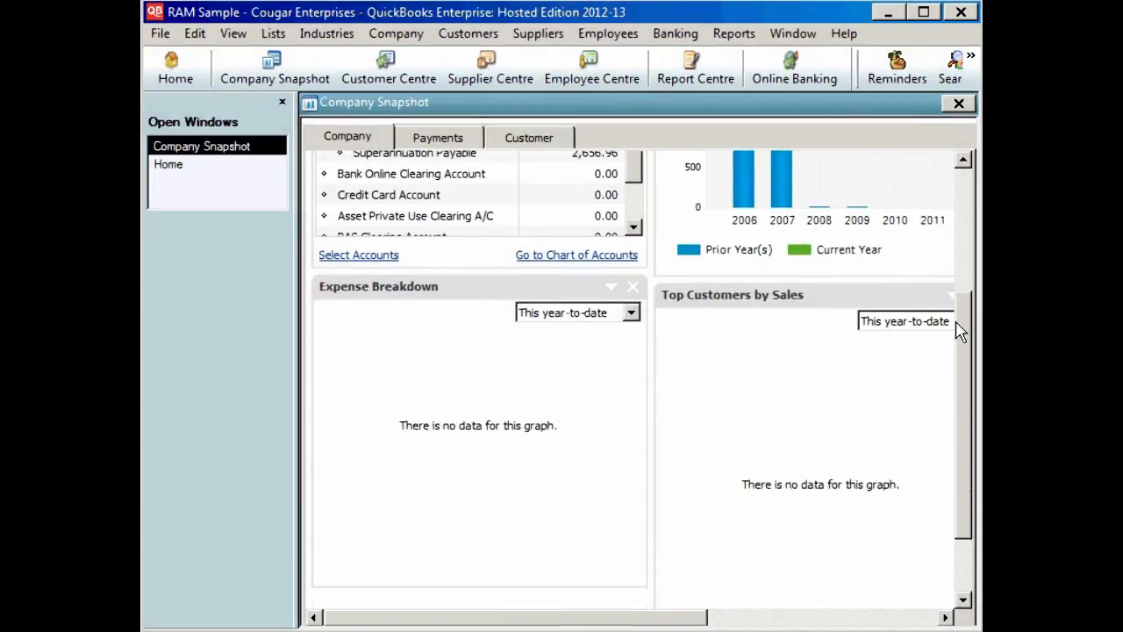
pyautogui.scroll(3)
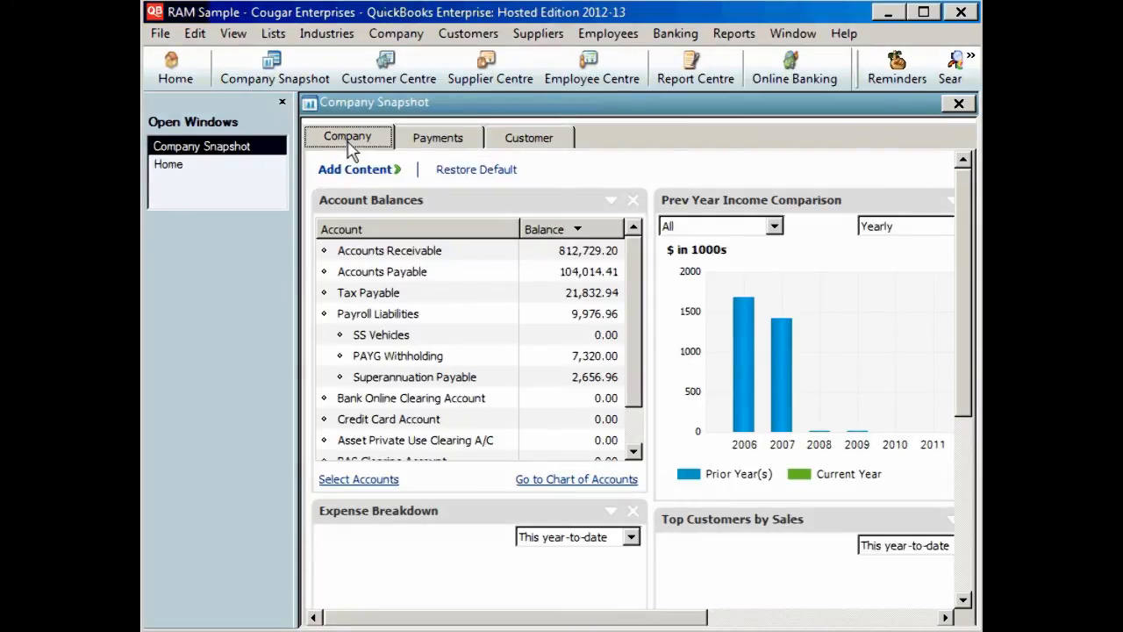
pyautogui.moveTo(530, 137)
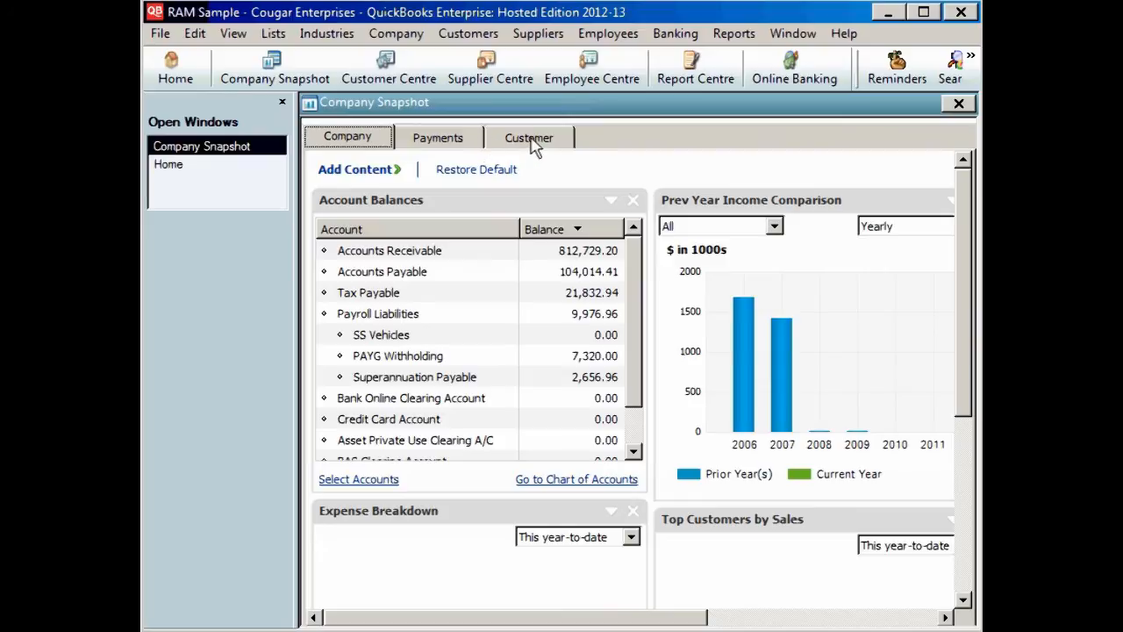
pyautogui.click(528, 137)
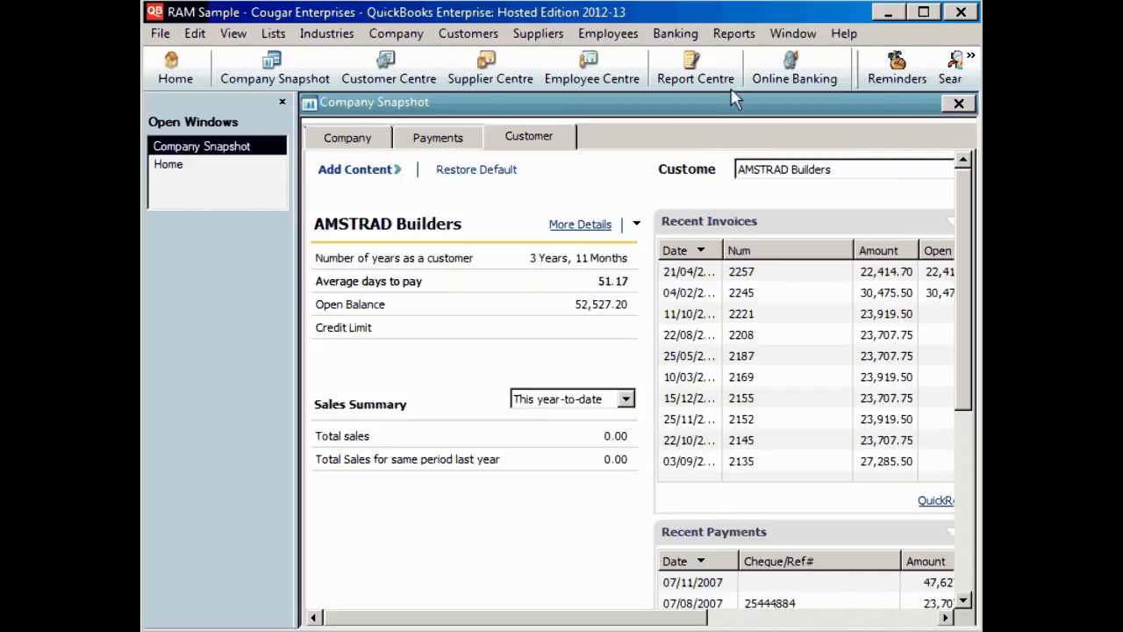
# Step: Launch the Reckon Financial Statement Designer from Reports, then browse the Suppliers menu
pyautogui.click(733, 33)
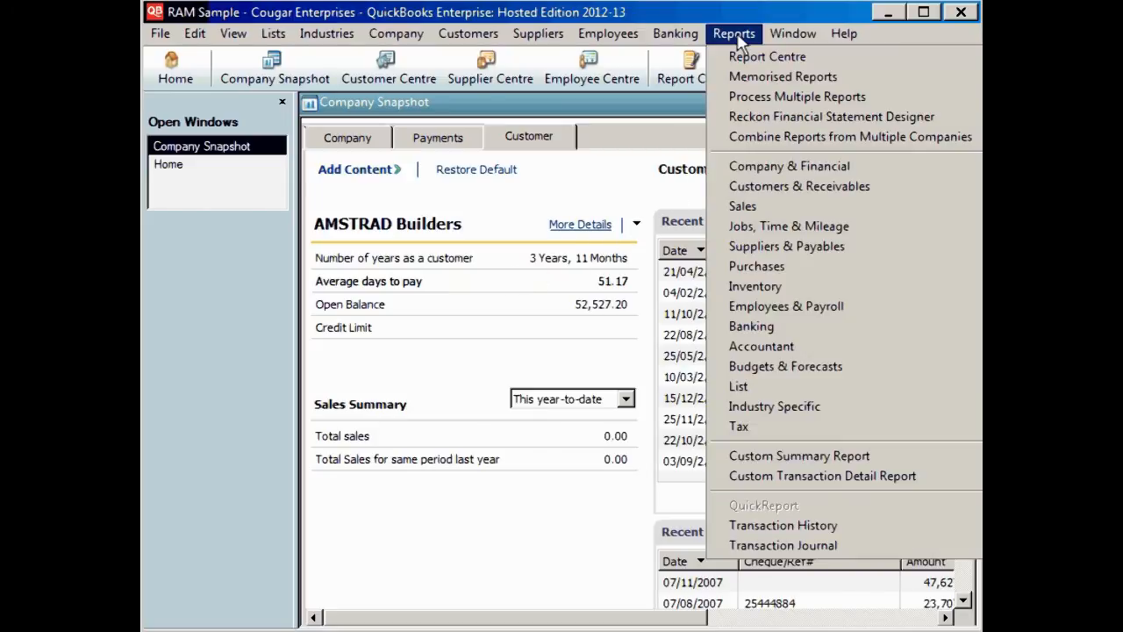
pyautogui.click(830, 116)
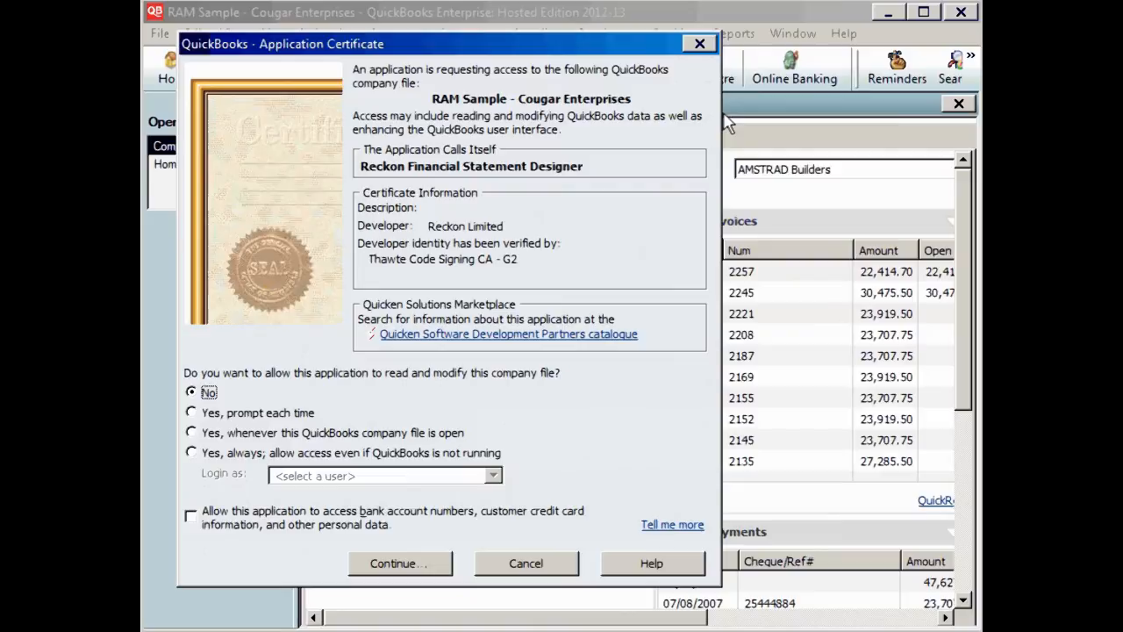
pyautogui.moveTo(666, 302)
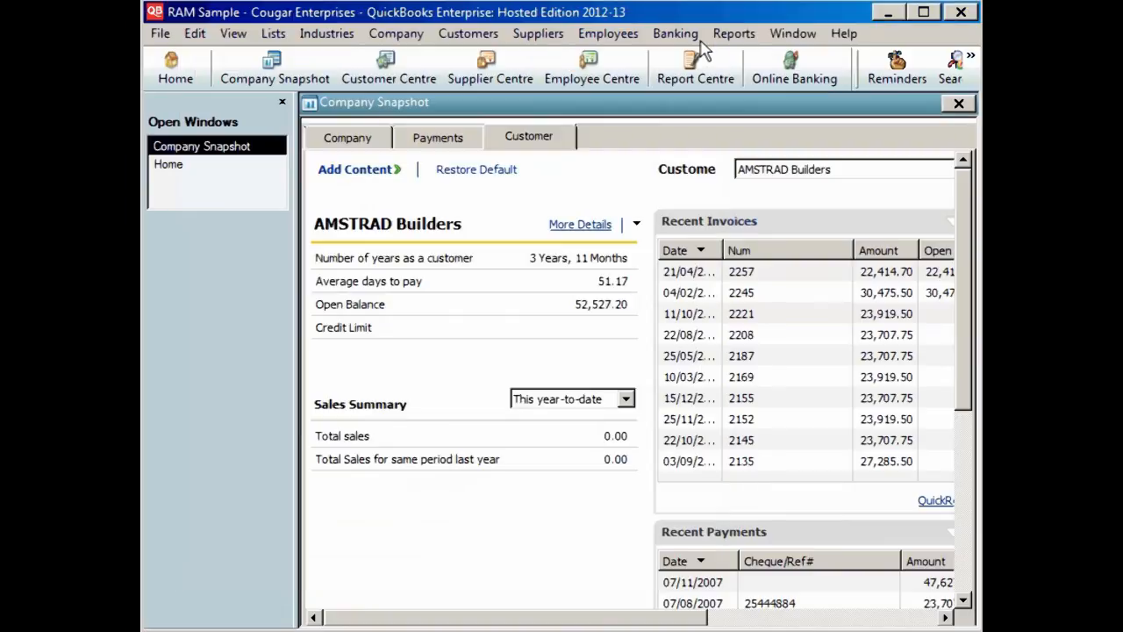
pyautogui.moveTo(547, 38)
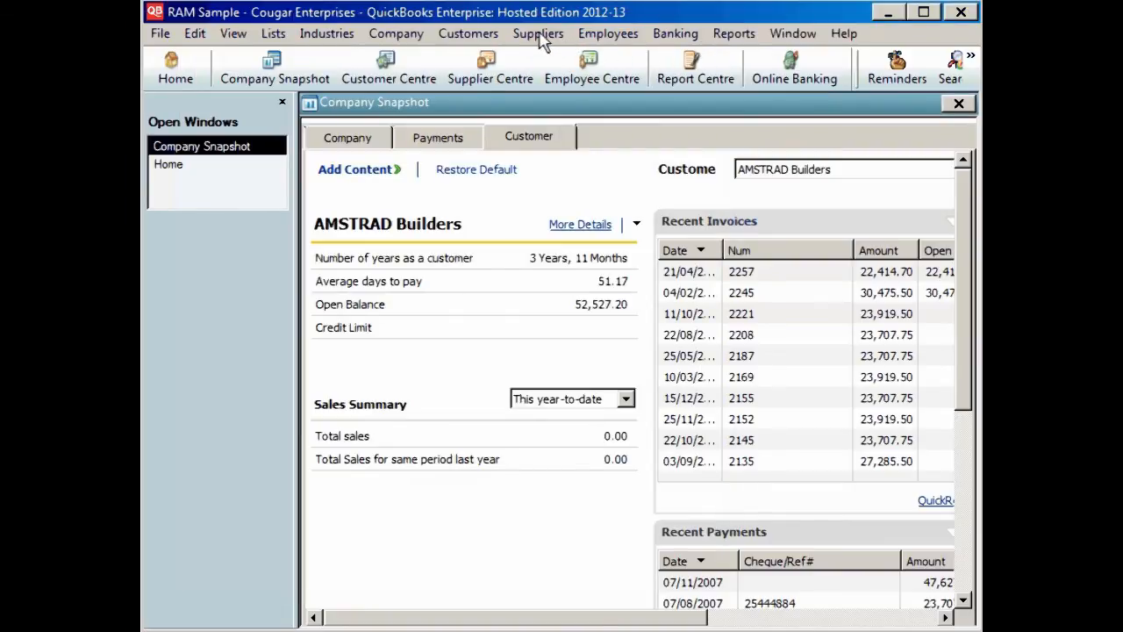
pyautogui.click(537, 33)
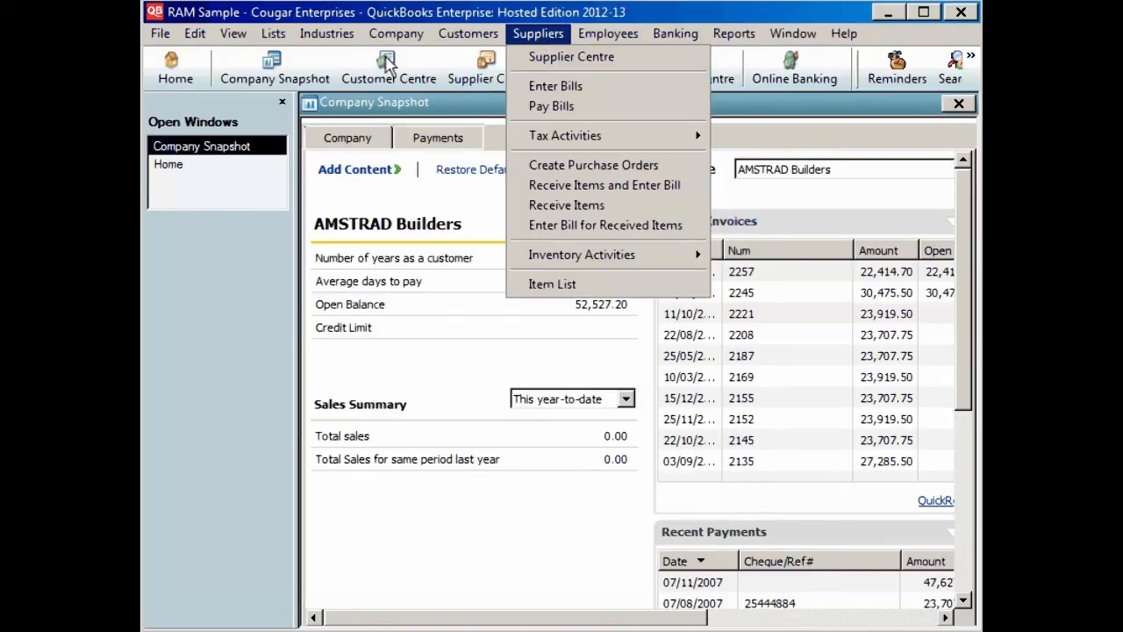